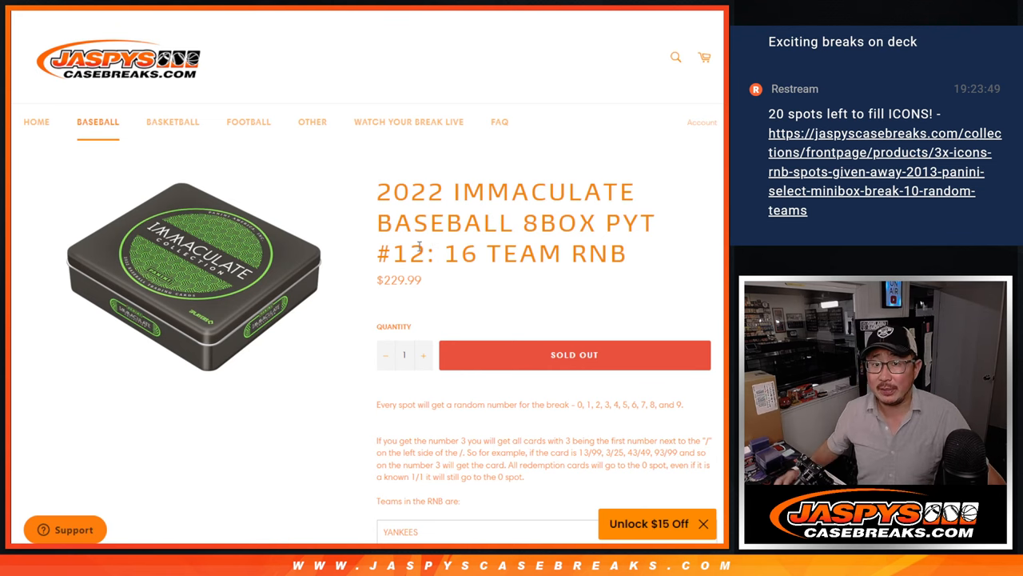
# Scroll the product page down to the Teams in the RNB list
pyautogui.scroll(-3)
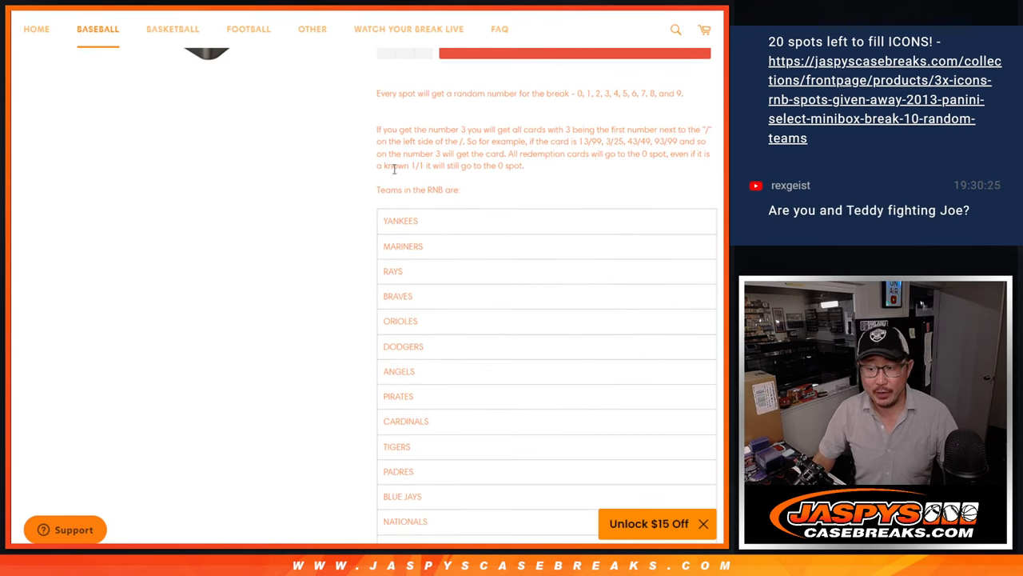
pyautogui.scroll(-3)
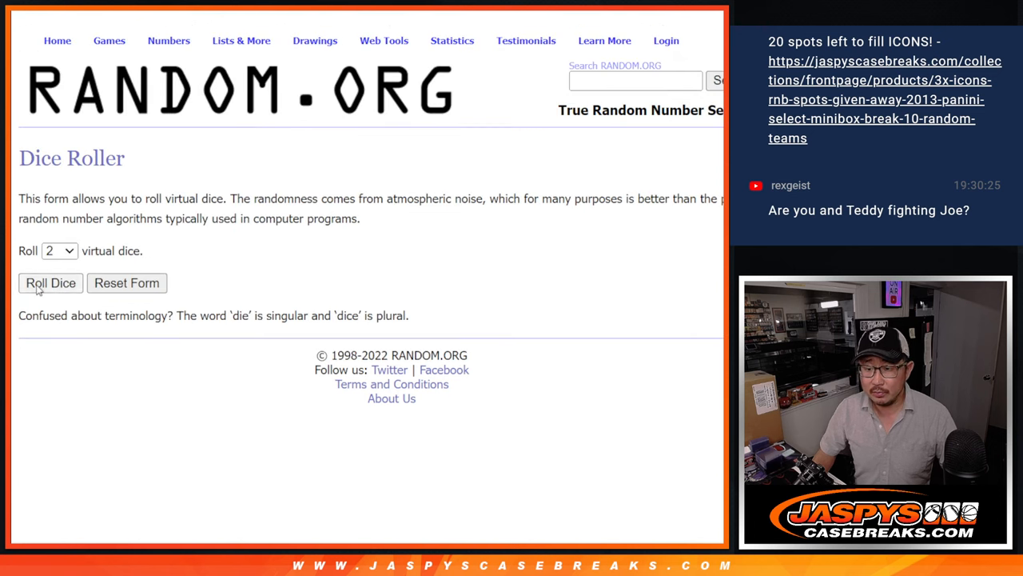
# Randomize the ten participant names and reshuffle them repeatedly for a final order
pyautogui.click(51, 281)
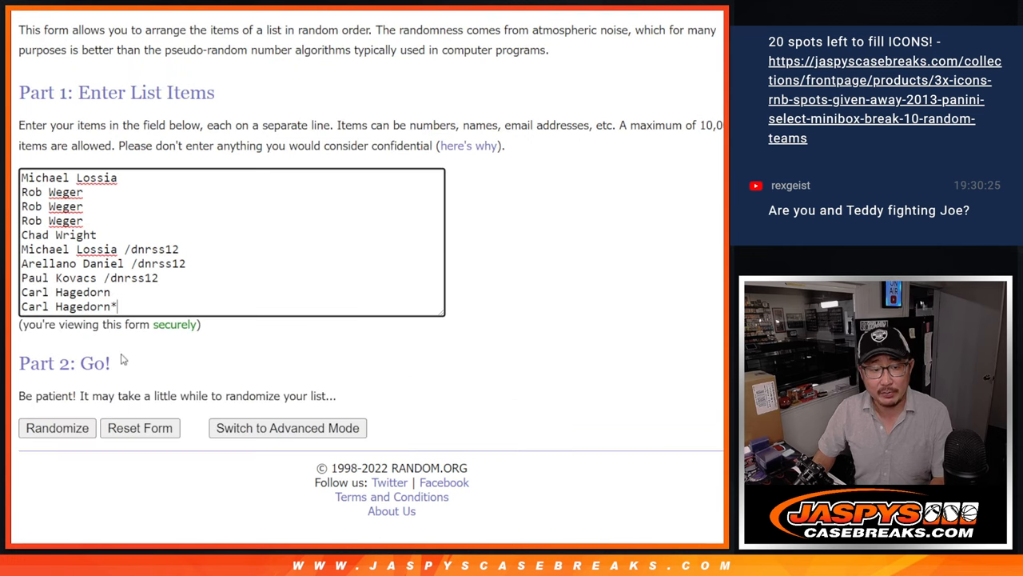
pyautogui.click(58, 429)
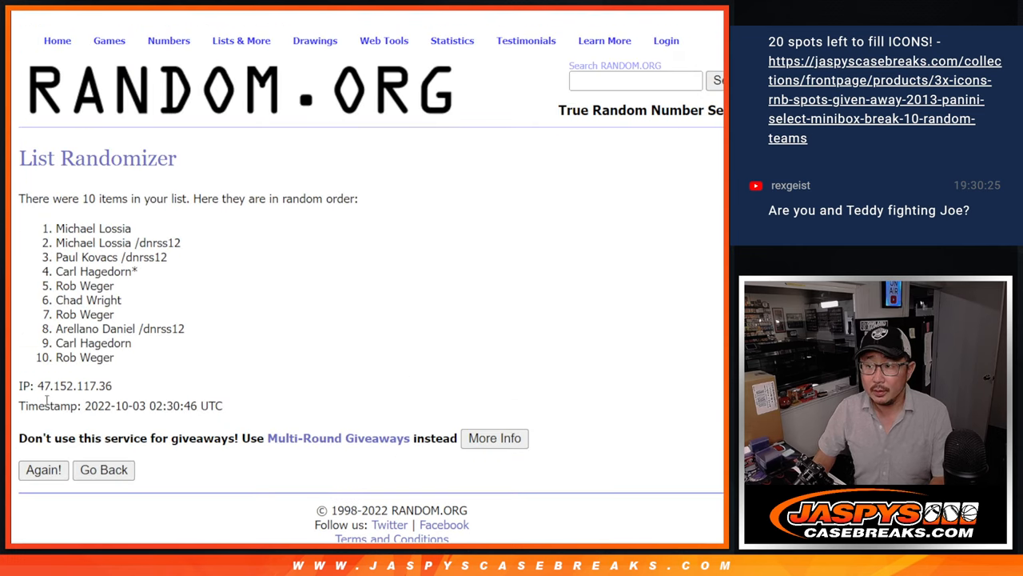
pyautogui.click(43, 470)
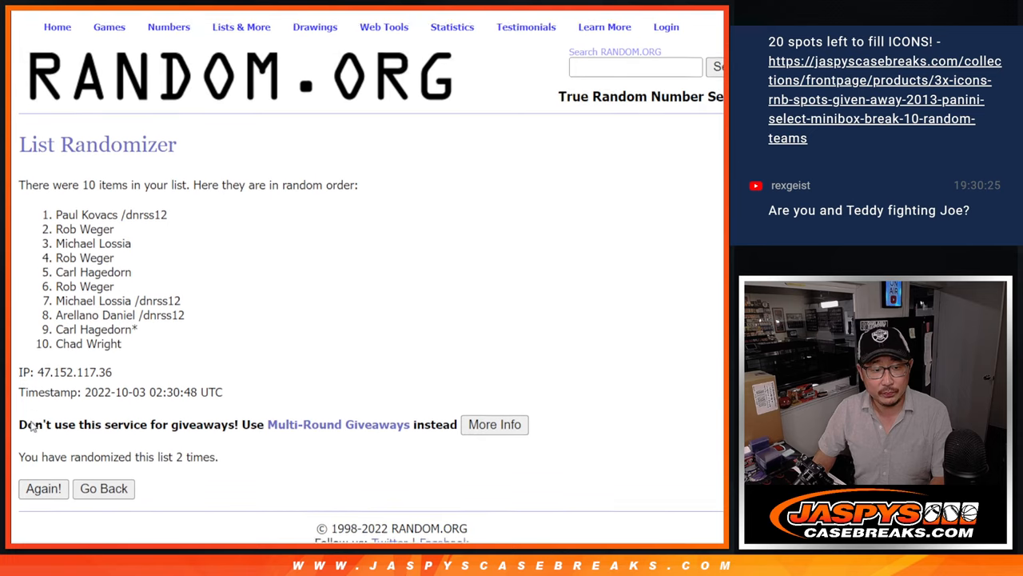
pyautogui.click(43, 489)
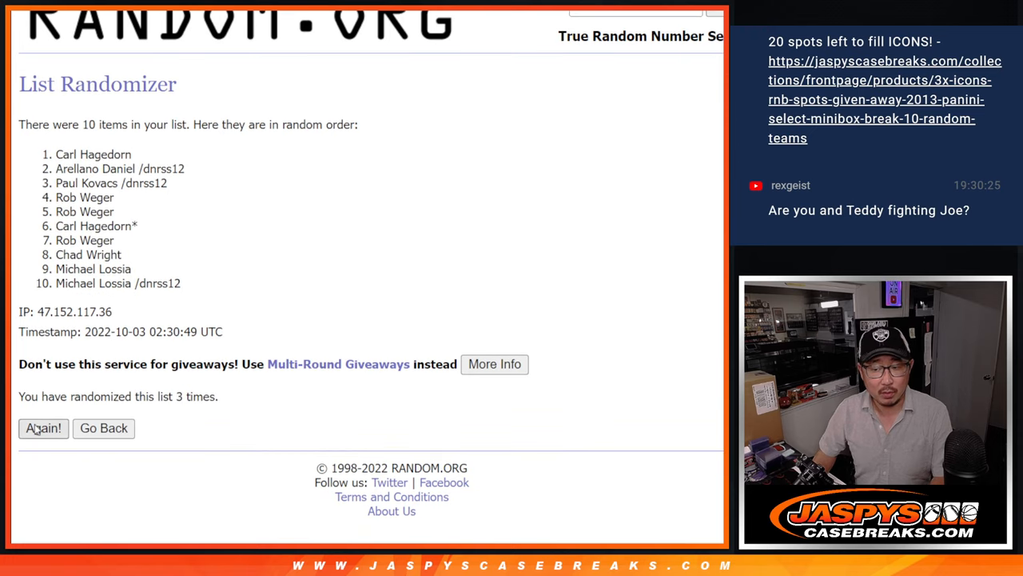
pyautogui.click(44, 429)
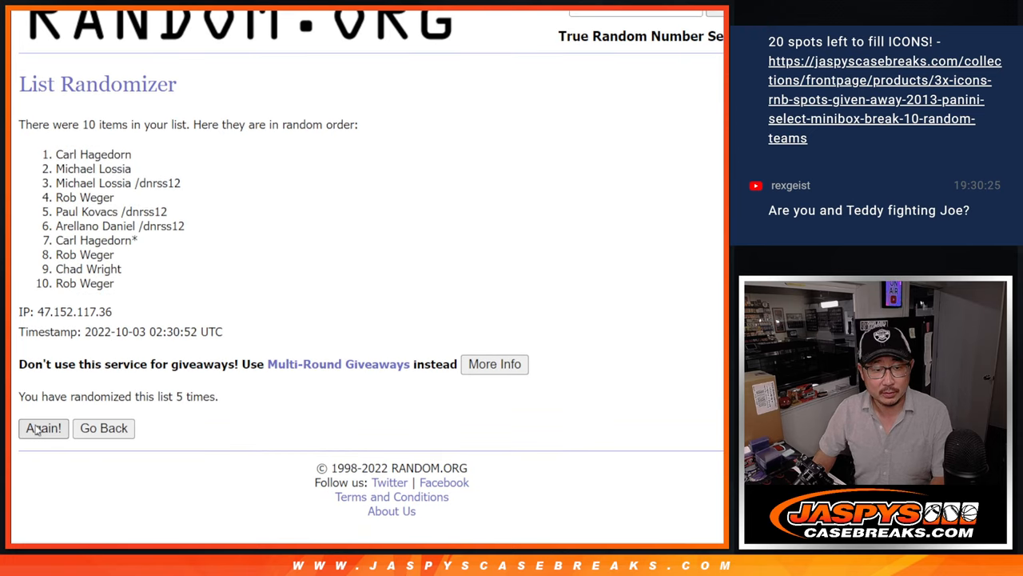
pyautogui.click(43, 428)
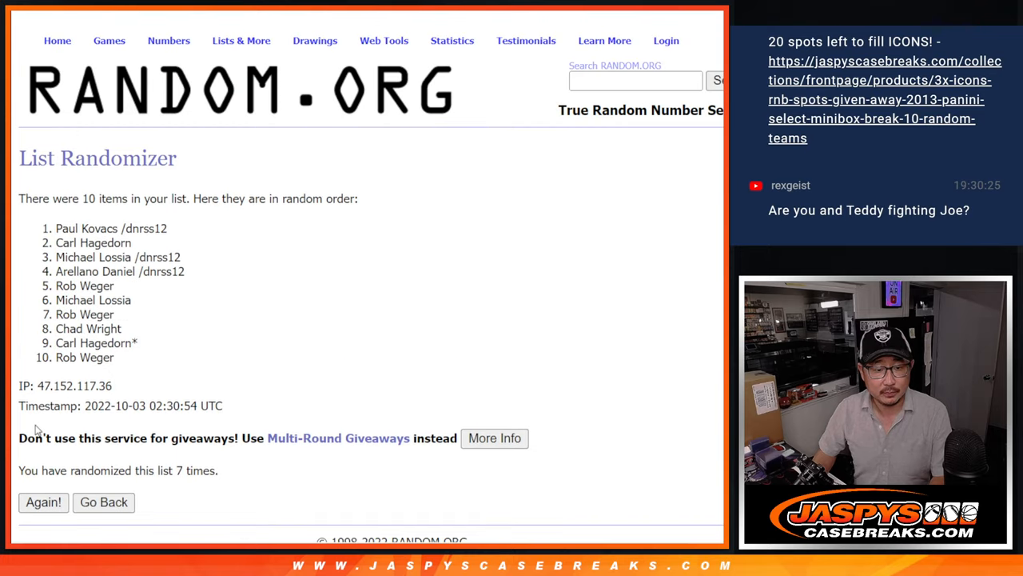
pyautogui.click(43, 502)
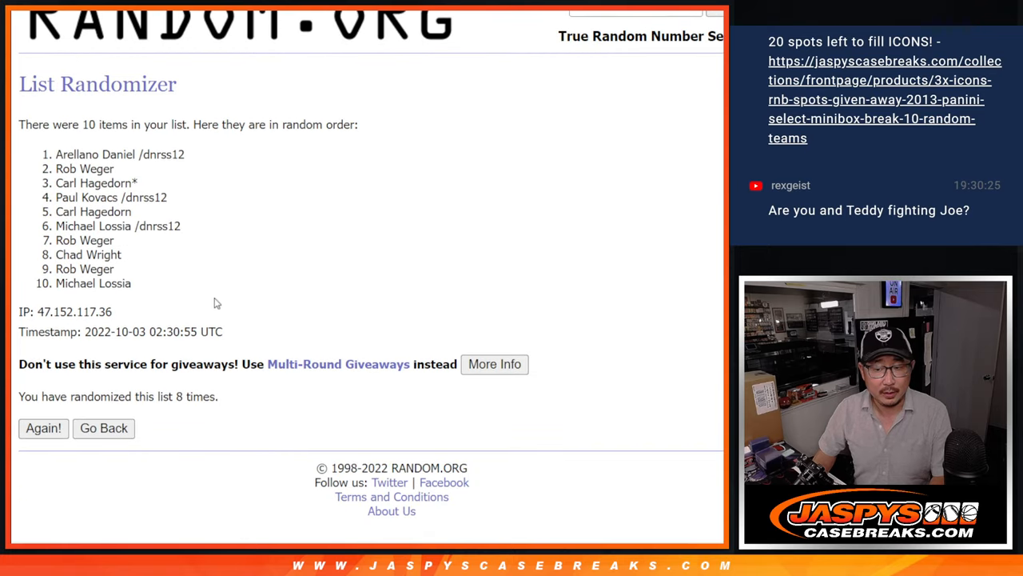
pyautogui.click(43, 428)
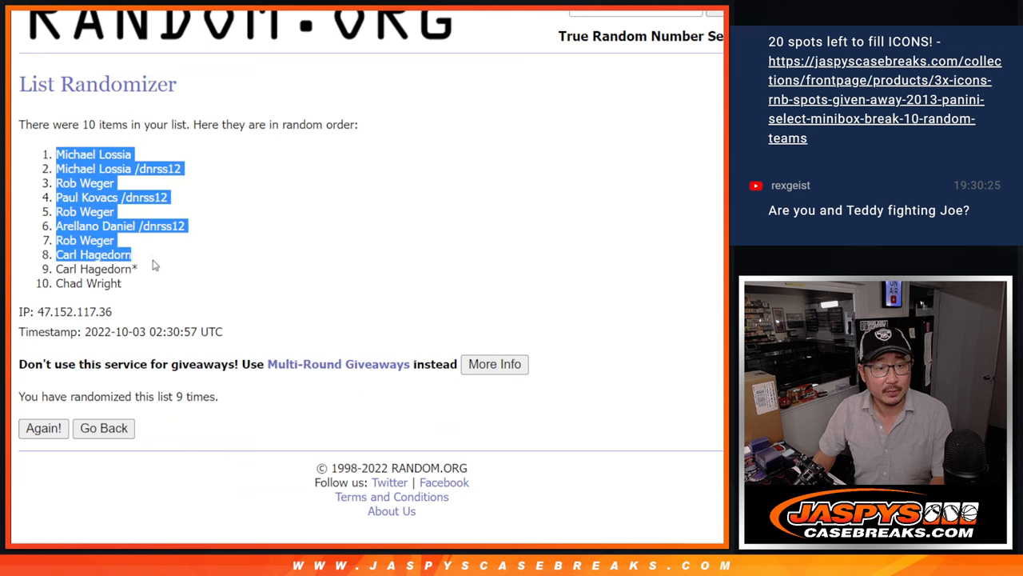
# Select the final shuffled name order to copy, then return to the digit list form
pyautogui.moveTo(135, 255); pyautogui.dragTo(125, 283)
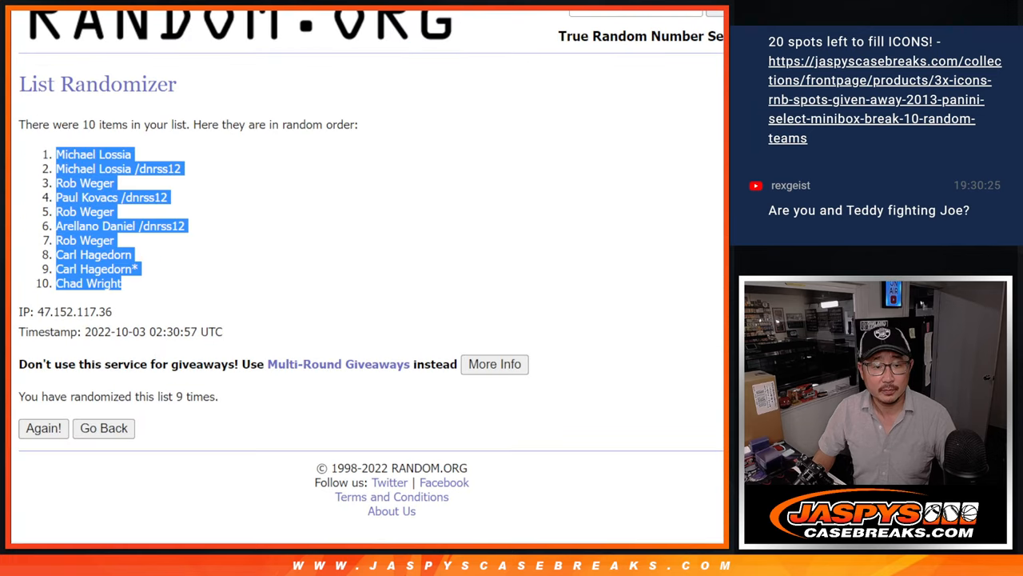
pyautogui.click(103, 428)
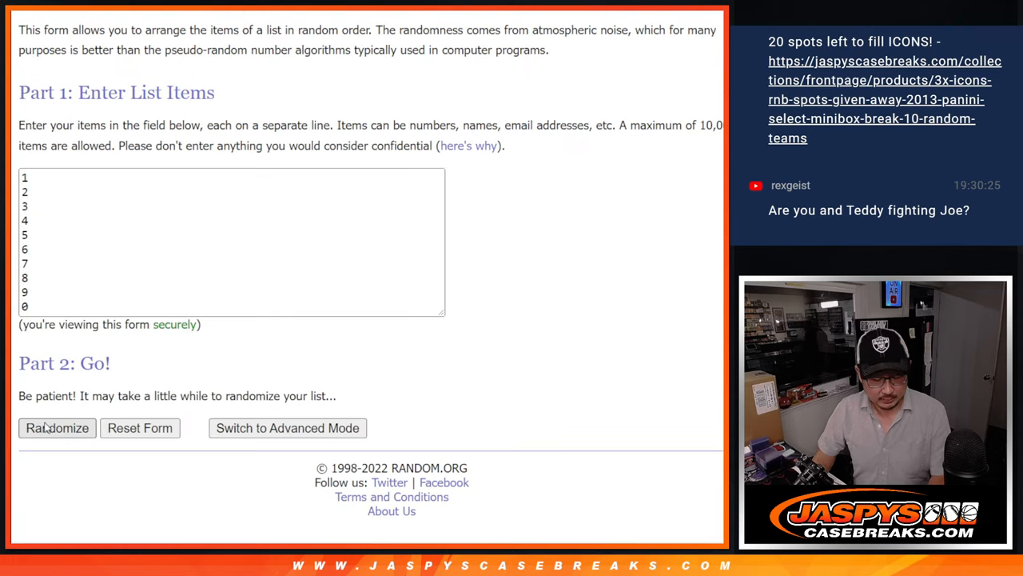
# Shuffle the digits to the order 8, 9, 6, 3, 2, 1, 0, 5, 7, 4 and select it for copying
pyautogui.click(58, 428)
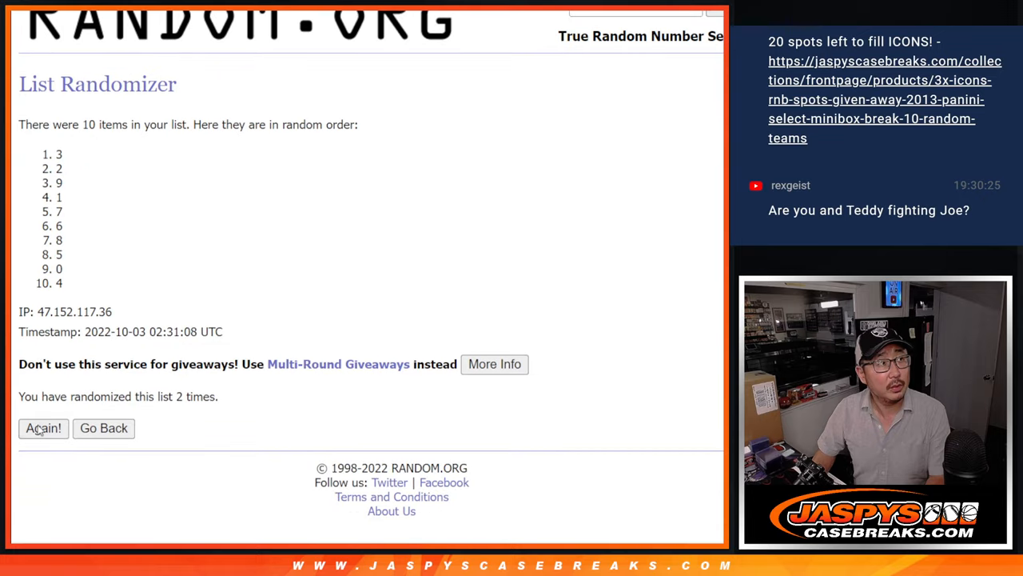
pyautogui.click(43, 428)
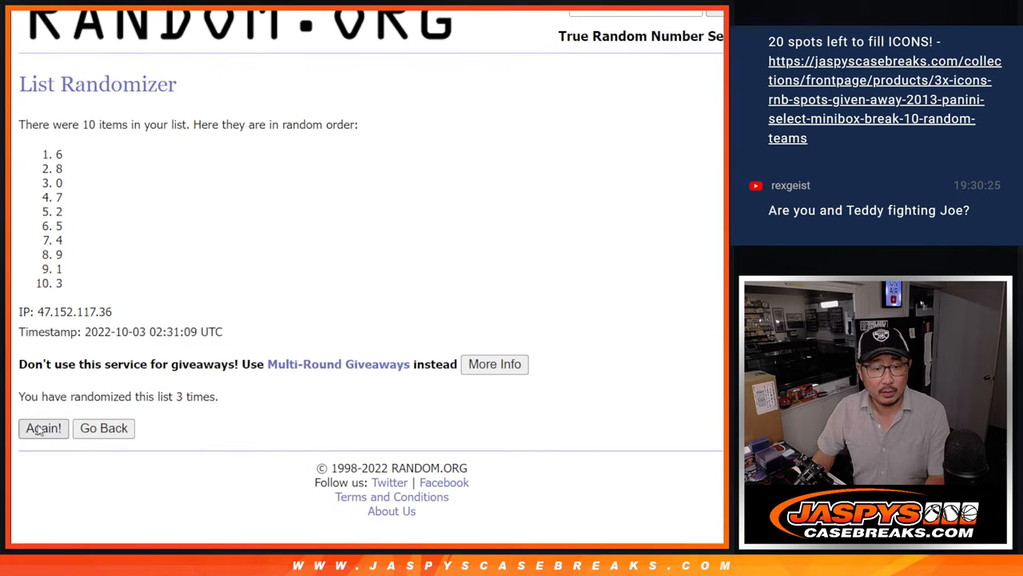
pyautogui.click(43, 429)
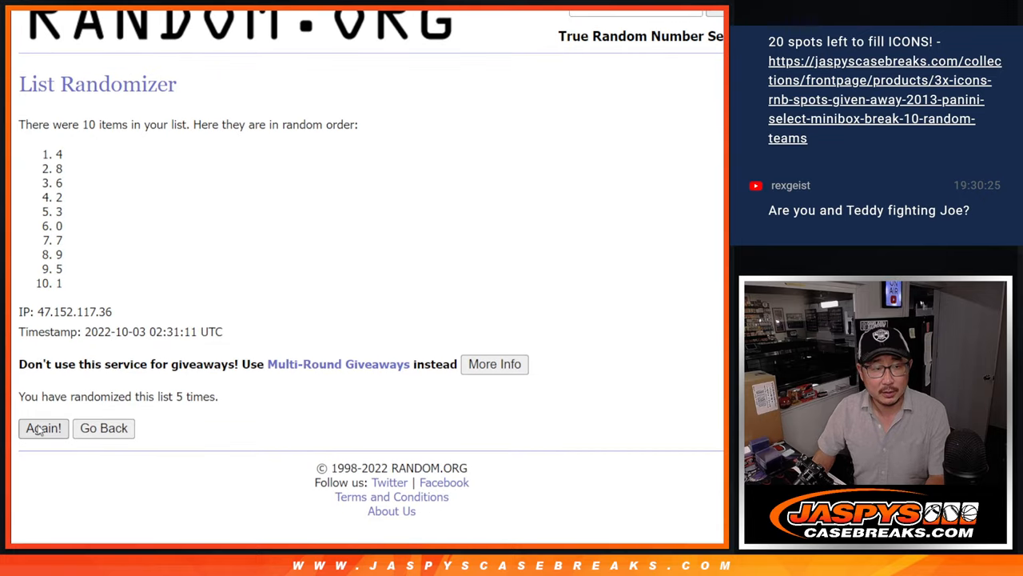
pyautogui.click(43, 428)
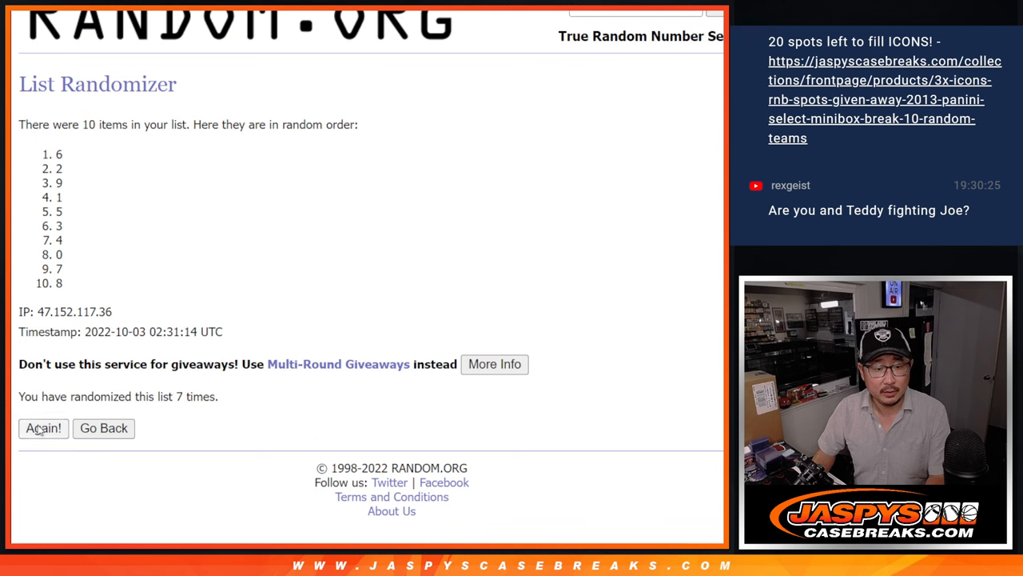
pyautogui.click(44, 429)
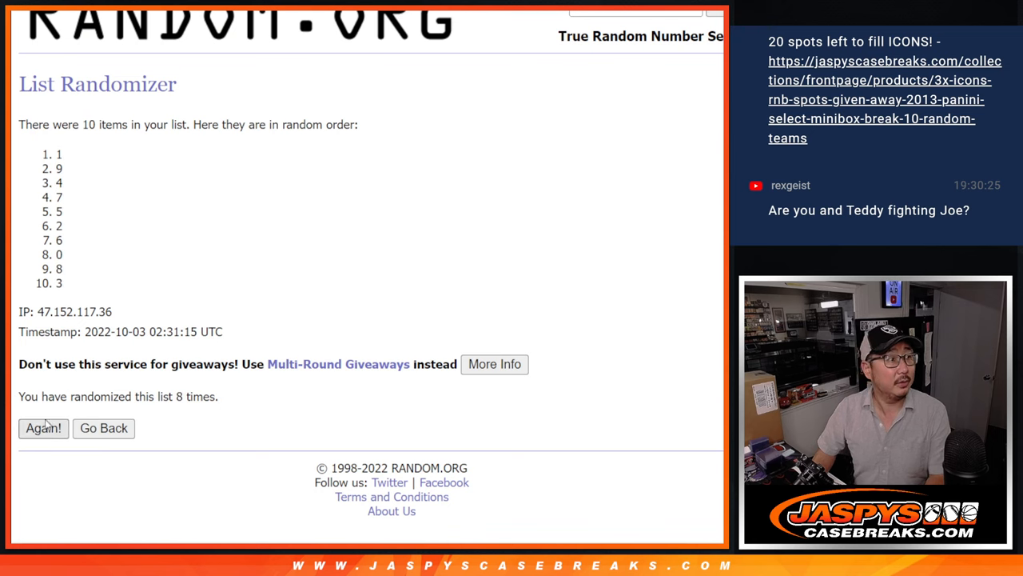
pyautogui.click(44, 429)
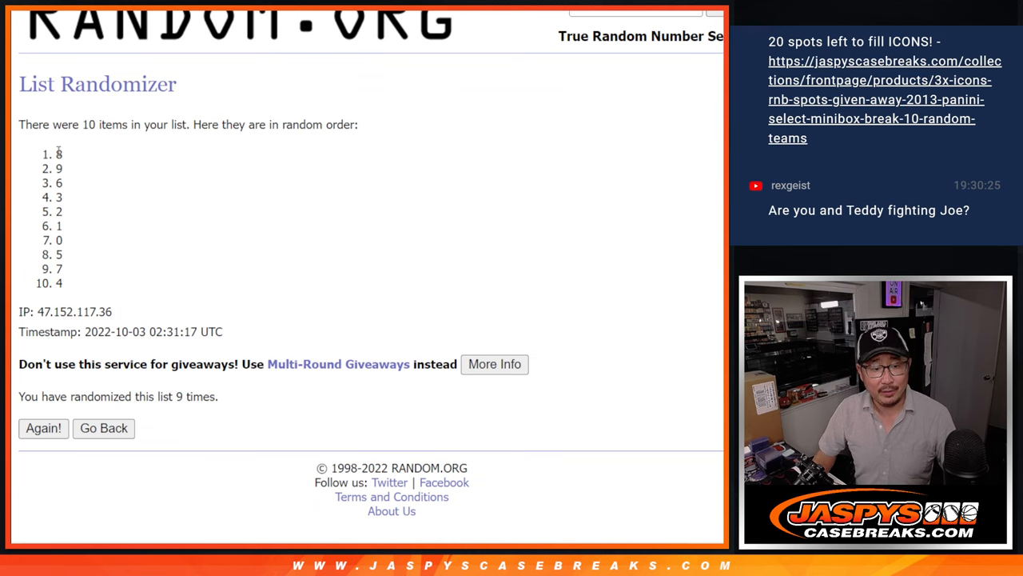
pyautogui.moveTo(57, 153); pyautogui.dragTo(58, 283)
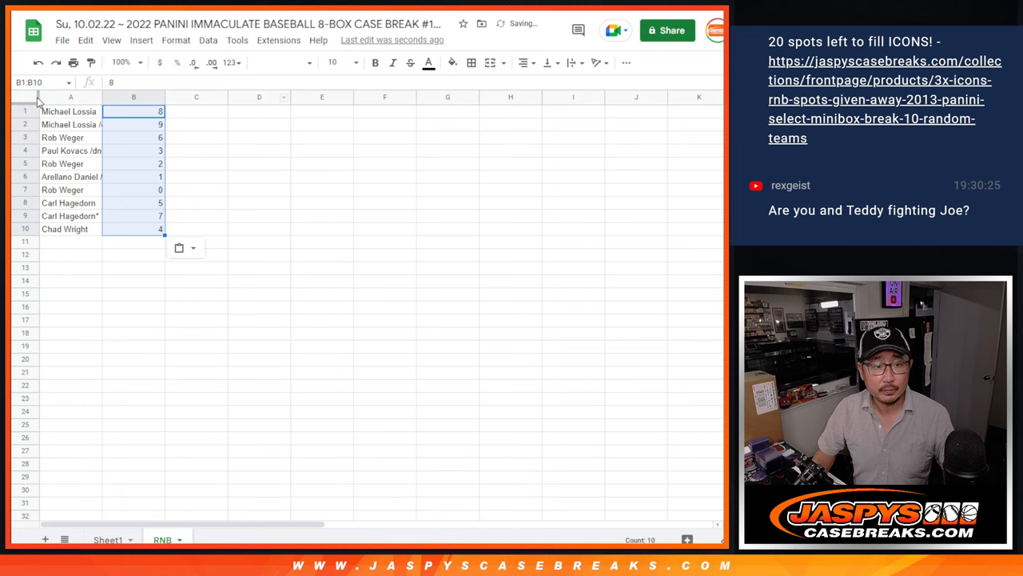
# Set the whole sheet to Sorts Mill Goudy font and zoom the view to 150%
pyautogui.click(280, 63)
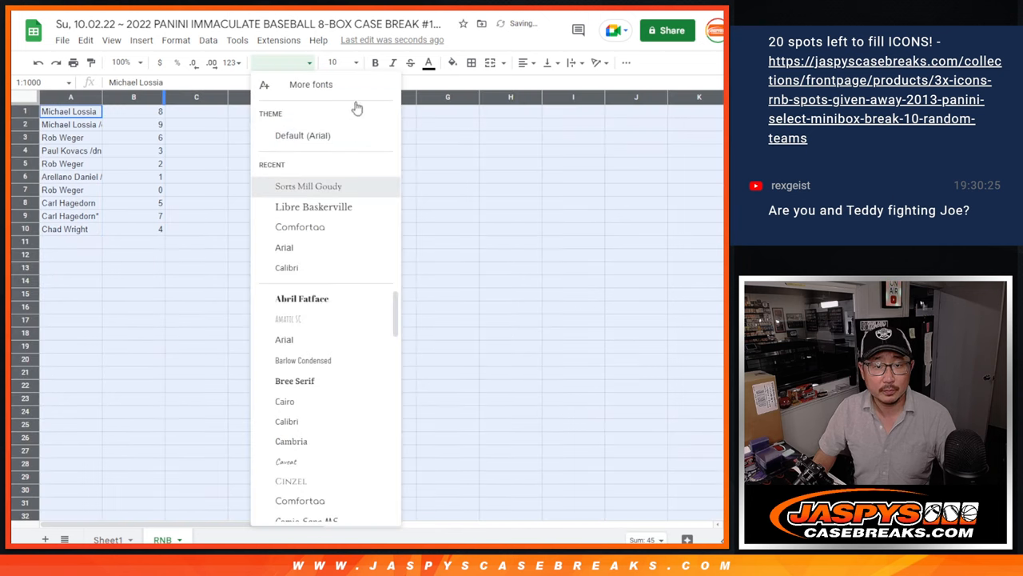
pyautogui.click(309, 186)
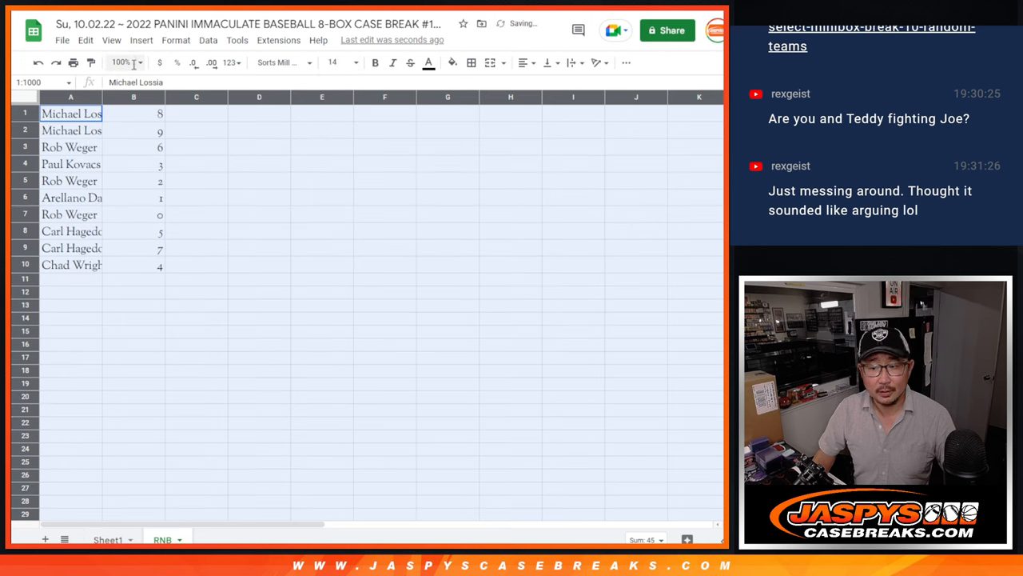
pyautogui.click(121, 63)
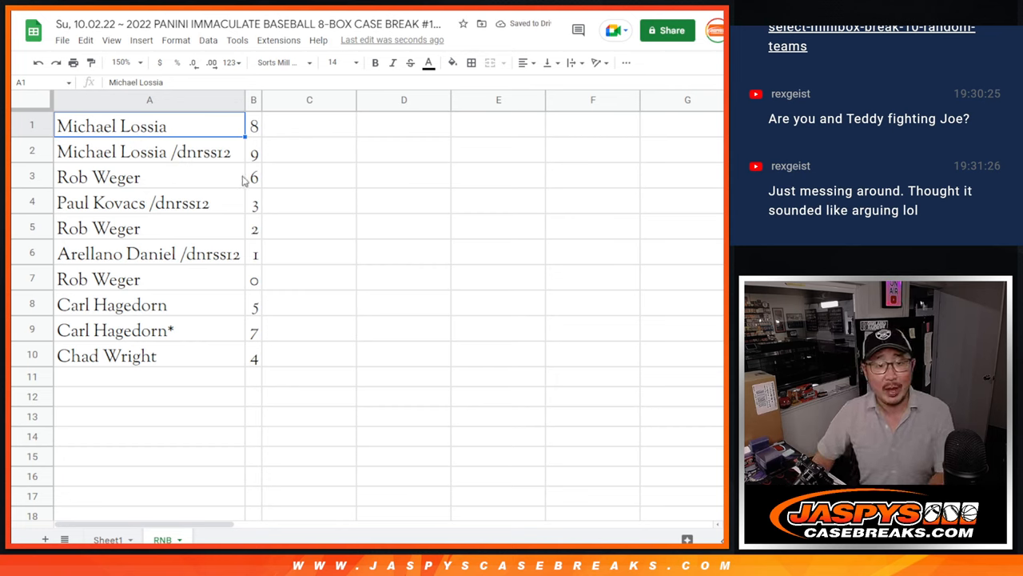
# Choose font size 14 and widen column A so the names are readable
pyautogui.click(148, 201)
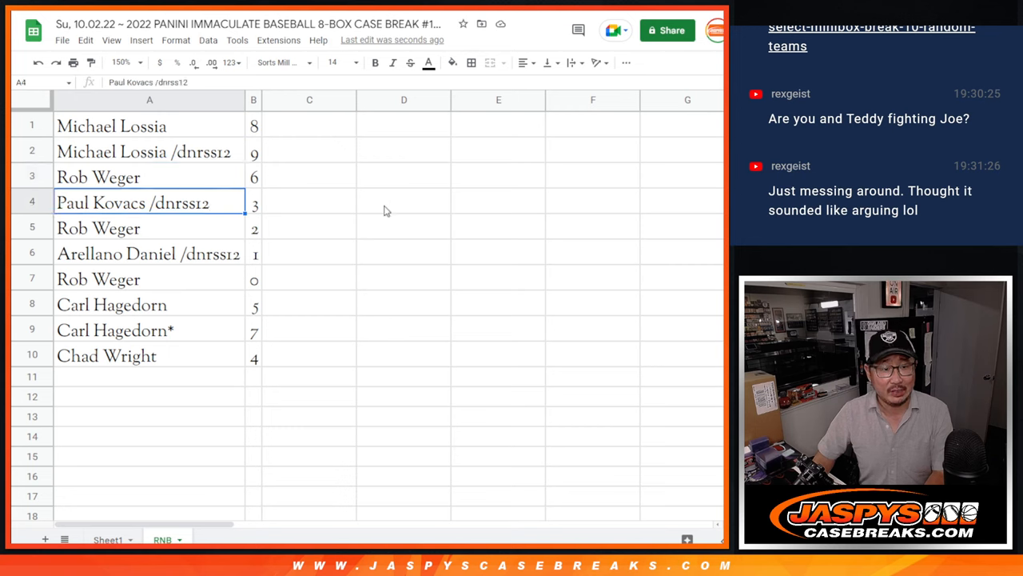
pyautogui.click(148, 252)
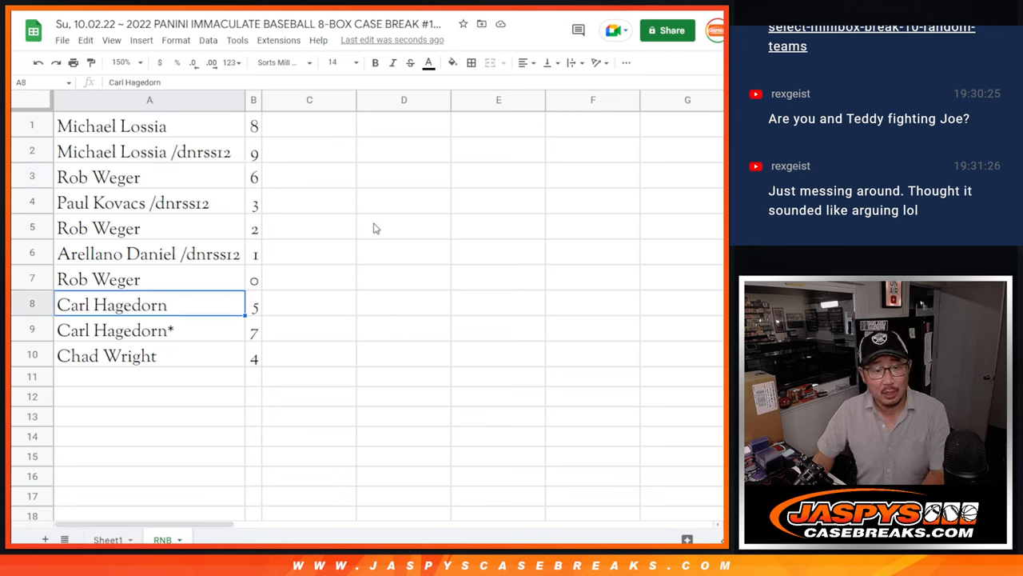
pyautogui.click(105, 355)
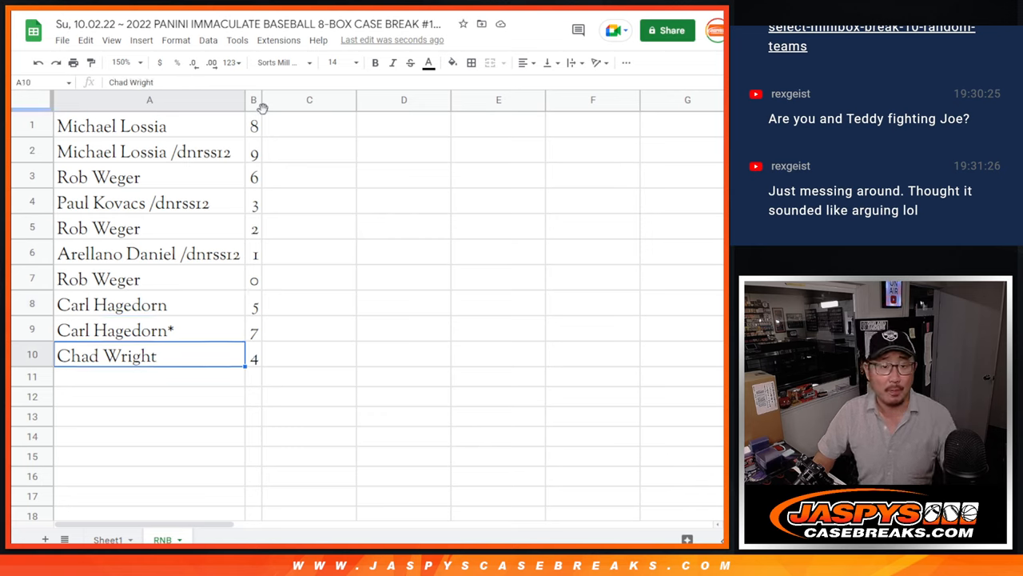
# Sort the sheet A to Z by the number column so names run 0 to 9
pyautogui.rightClick(254, 99)
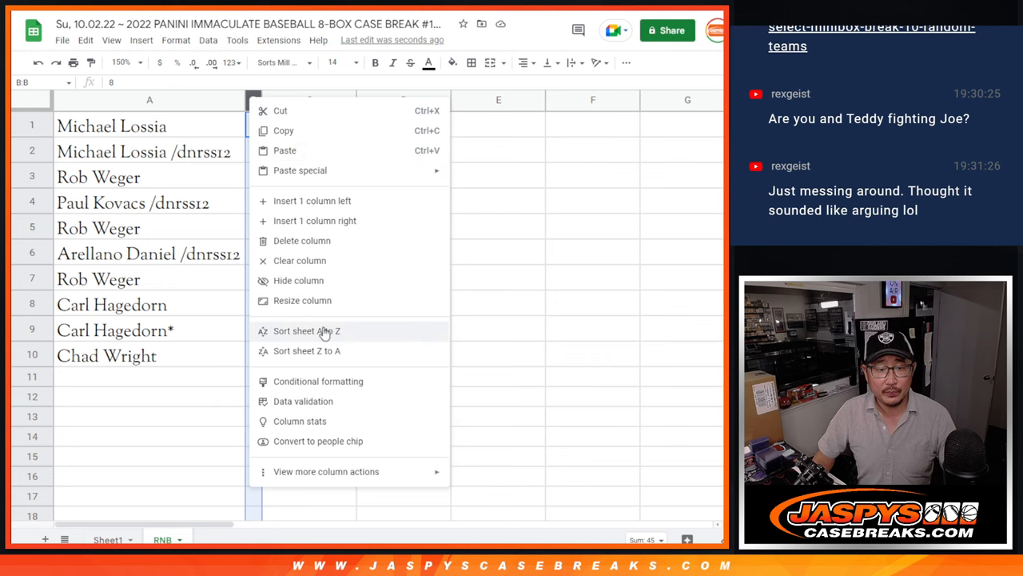
pyautogui.click(307, 330)
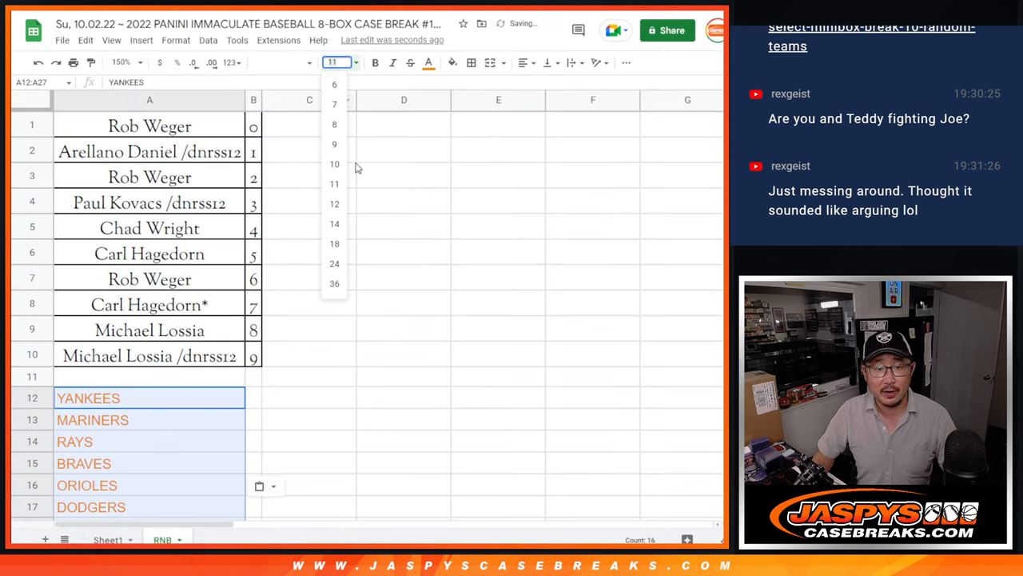
# Centre the cells and paste the team names starting at row 12
pyautogui.click(288, 62)
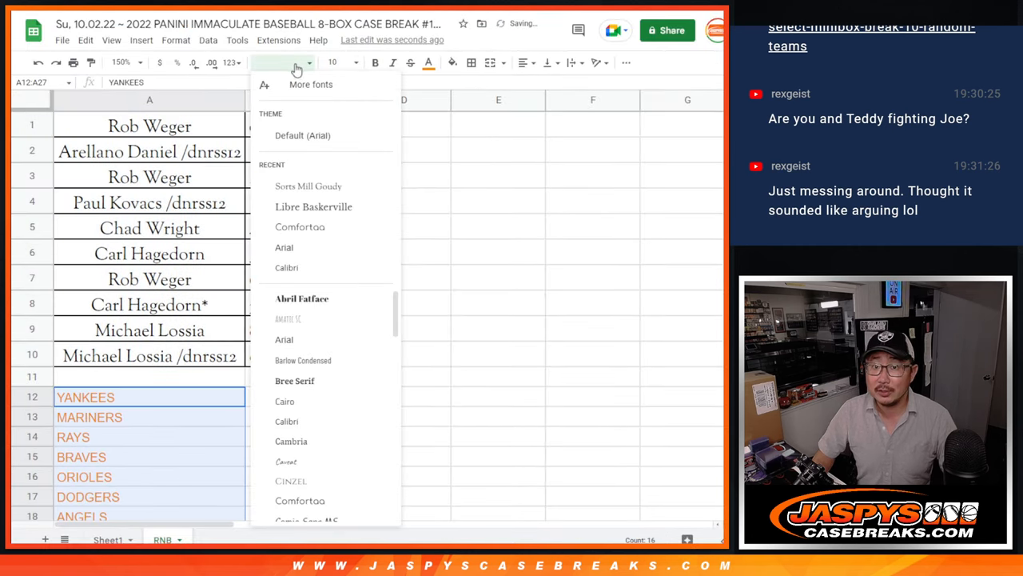
pyautogui.click(308, 186)
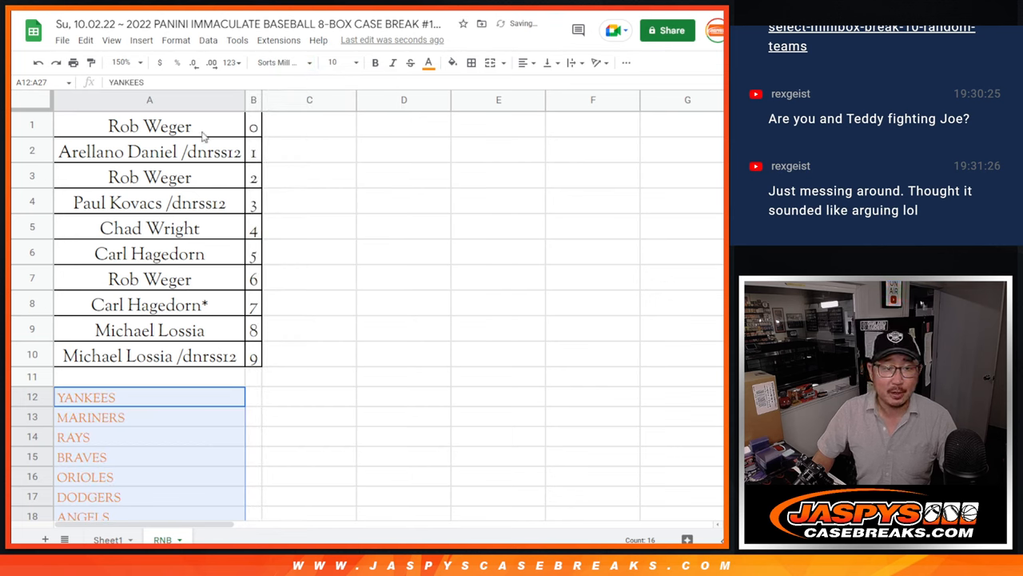
pyautogui.click(150, 125)
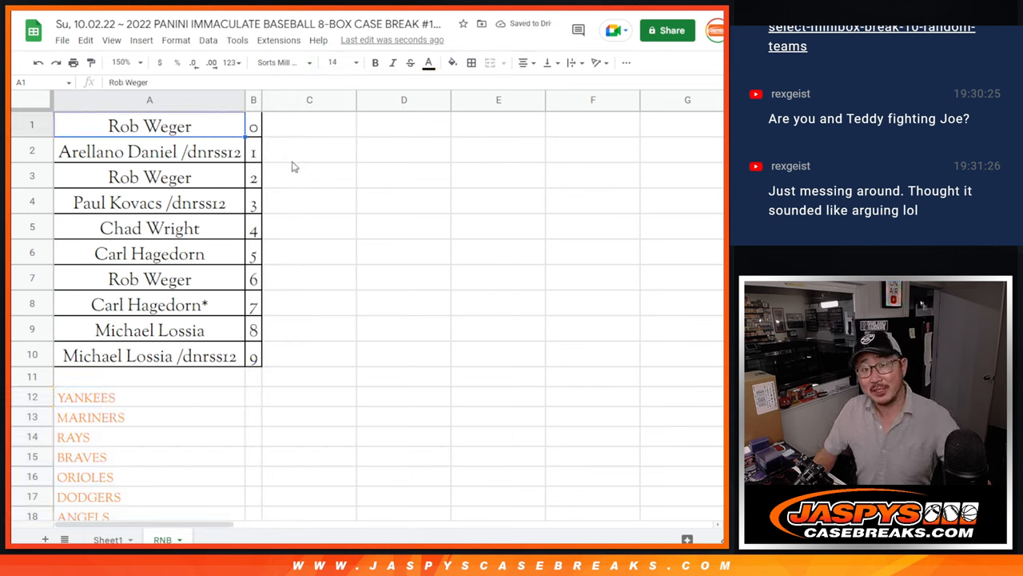